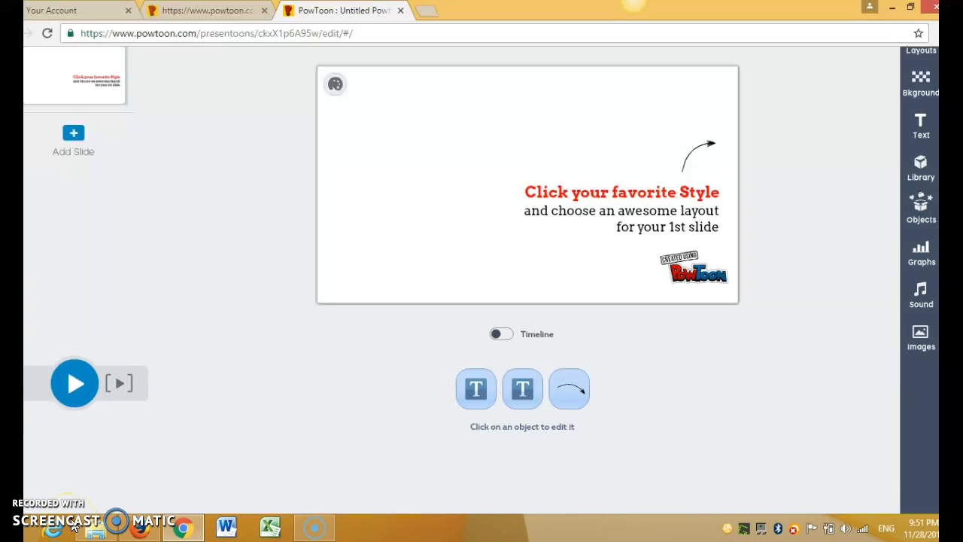
pyautogui.moveTo(148, 430)
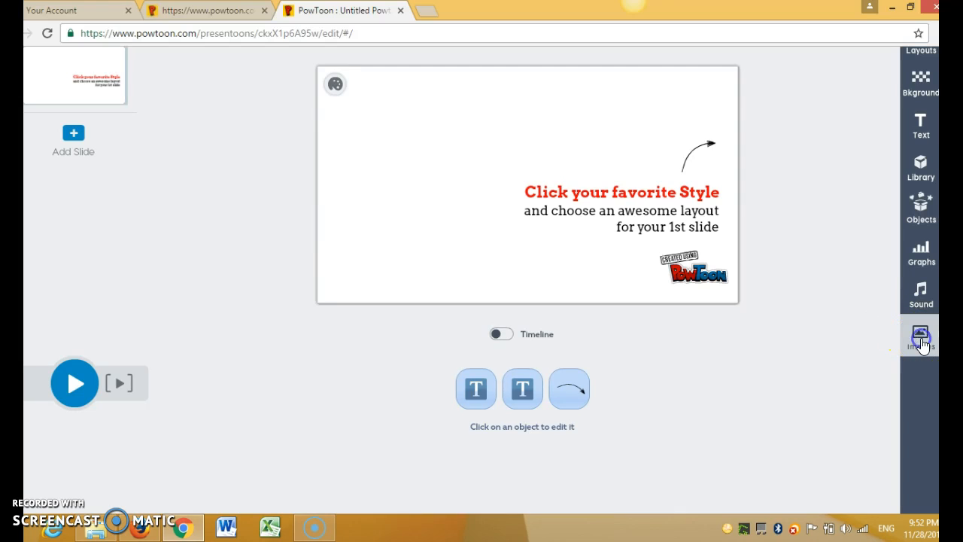
# Switch the 10-second timeline on and show the Images library with its style holders.
pyautogui.click(501, 334)
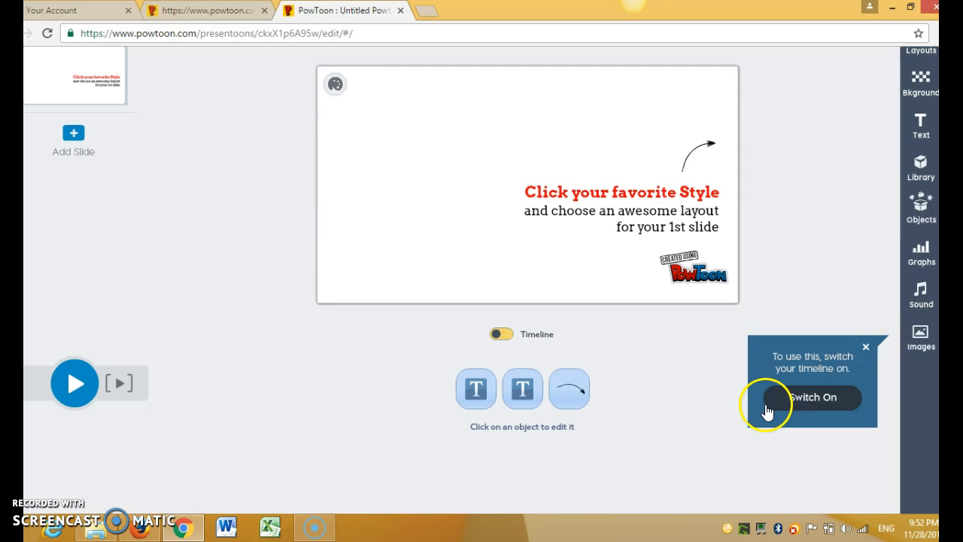
pyautogui.click(502, 334)
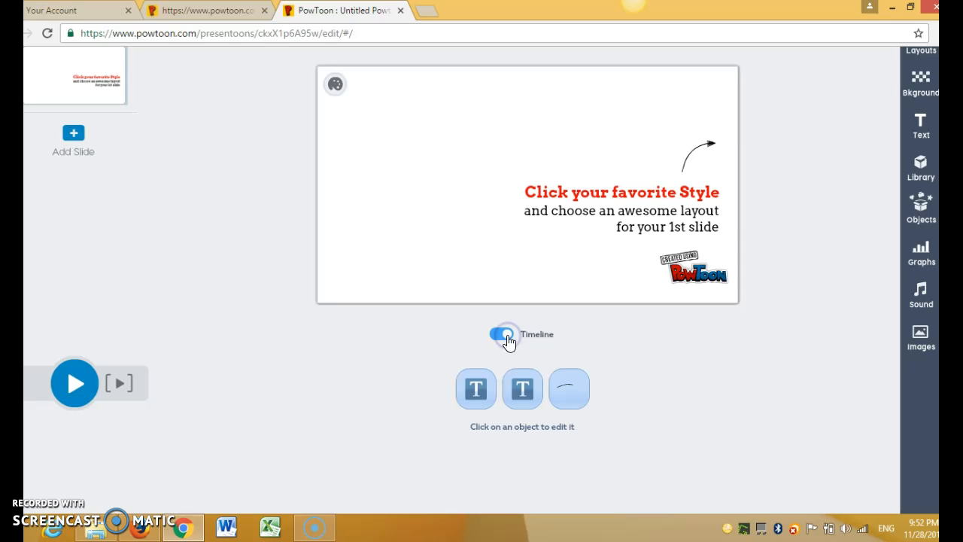
pyautogui.click(921, 334)
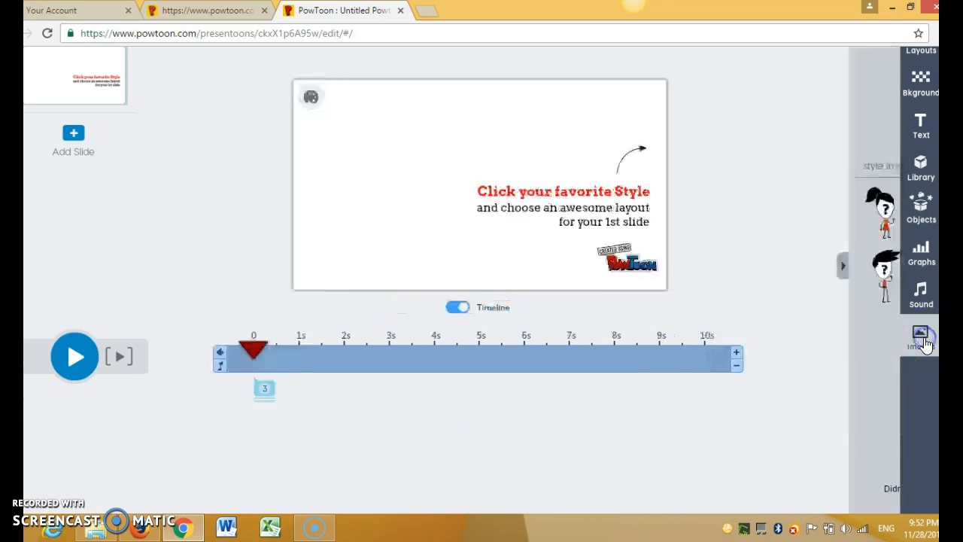
pyautogui.click(922, 334)
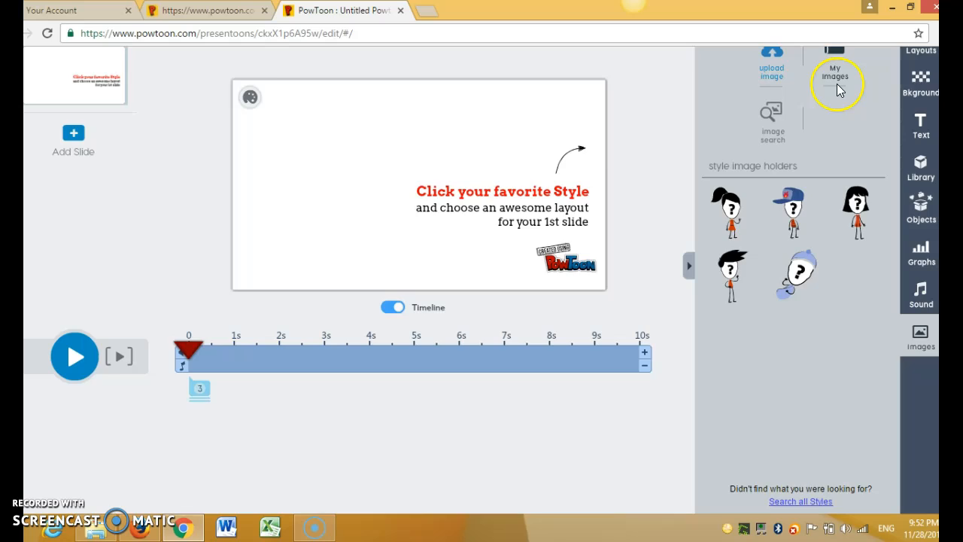
# Insert the green field bridge photo from My Images as the slide's background.
pyautogui.click(837, 78)
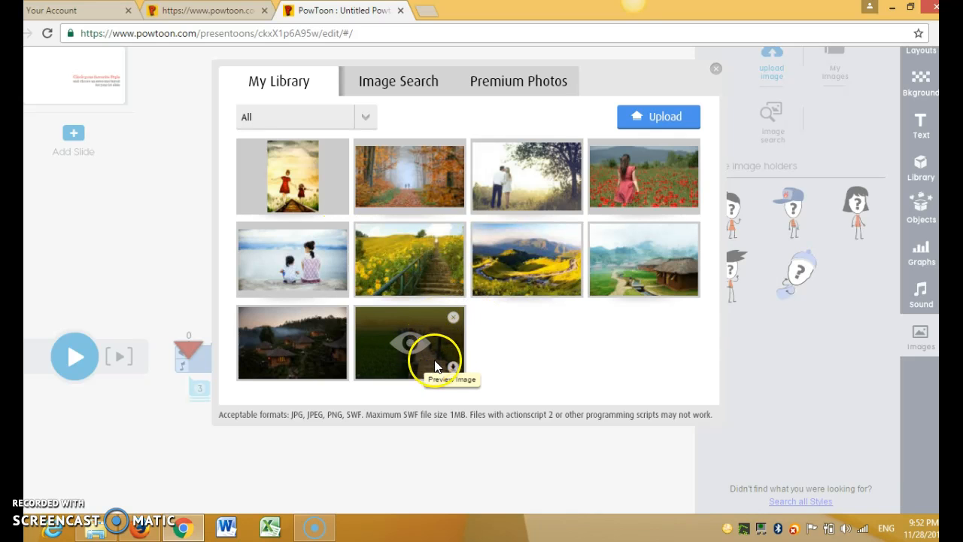
pyautogui.click(409, 343)
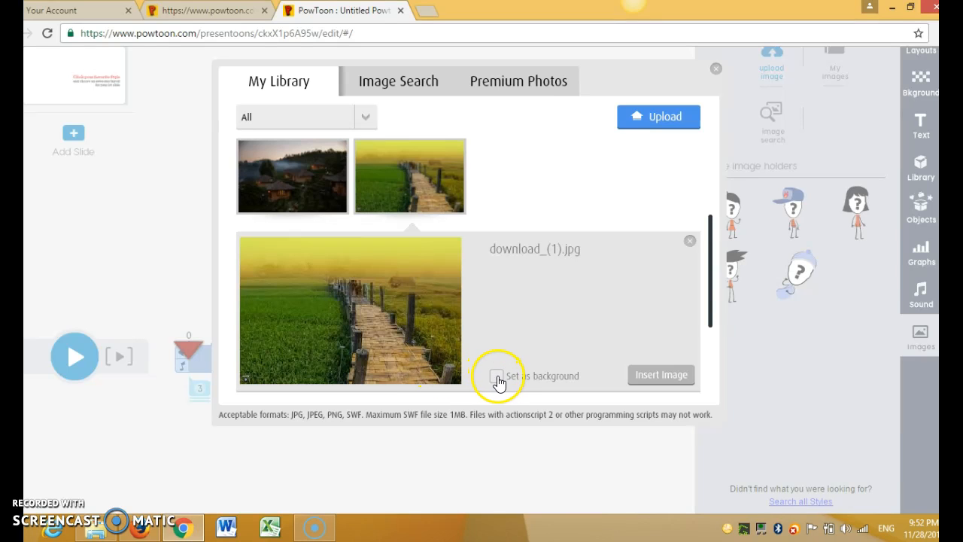
pyautogui.click(497, 377)
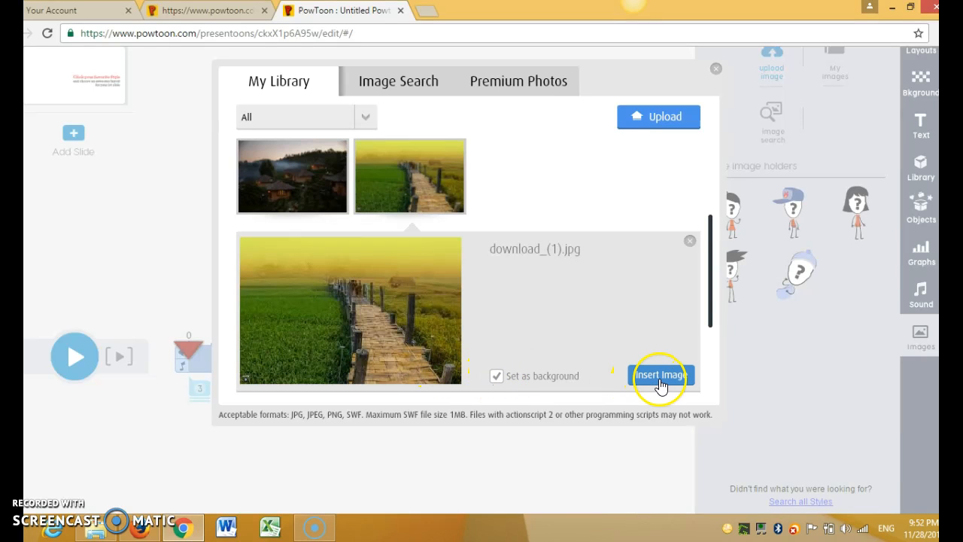
pyautogui.click(661, 375)
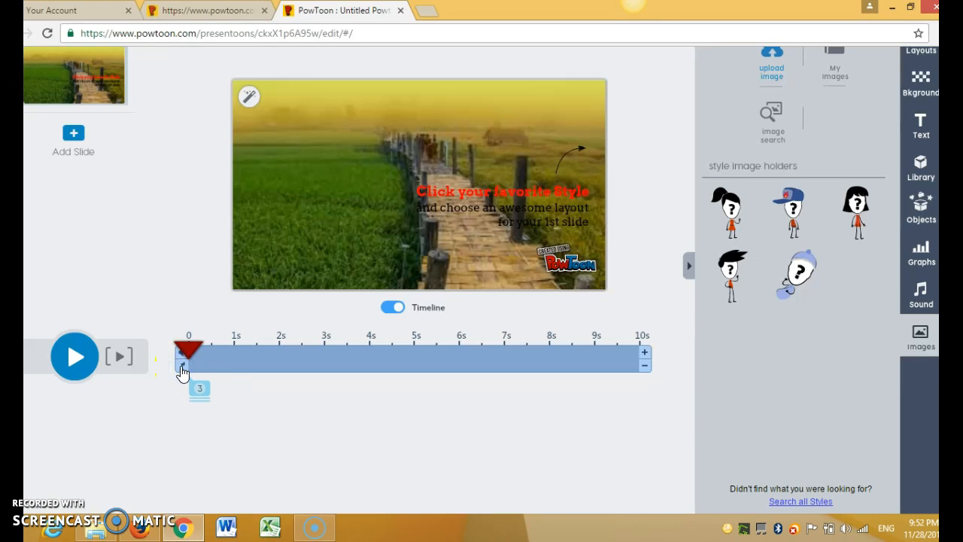
# Show the Sound panel and filter the music track list to the Christmas genre.
pyautogui.click(187, 370)
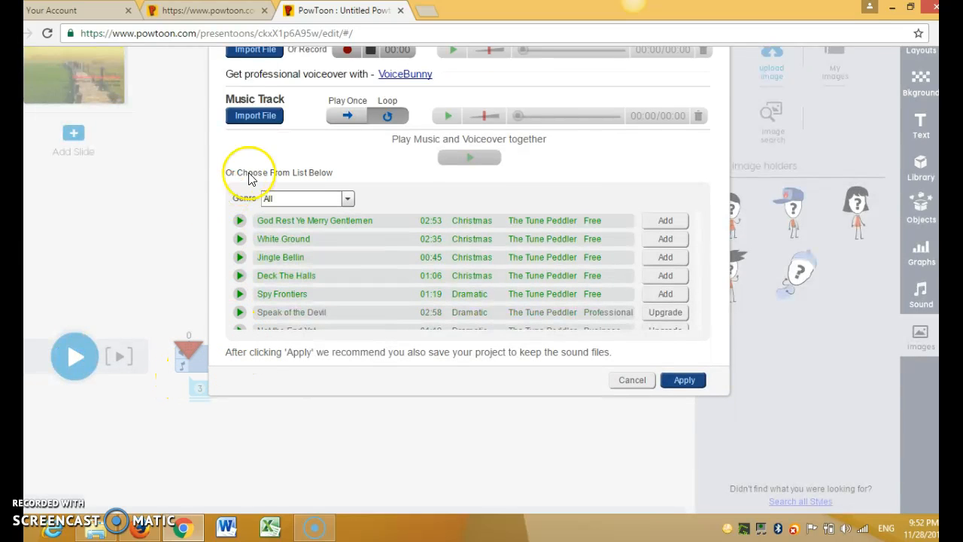
pyautogui.moveTo(332, 235)
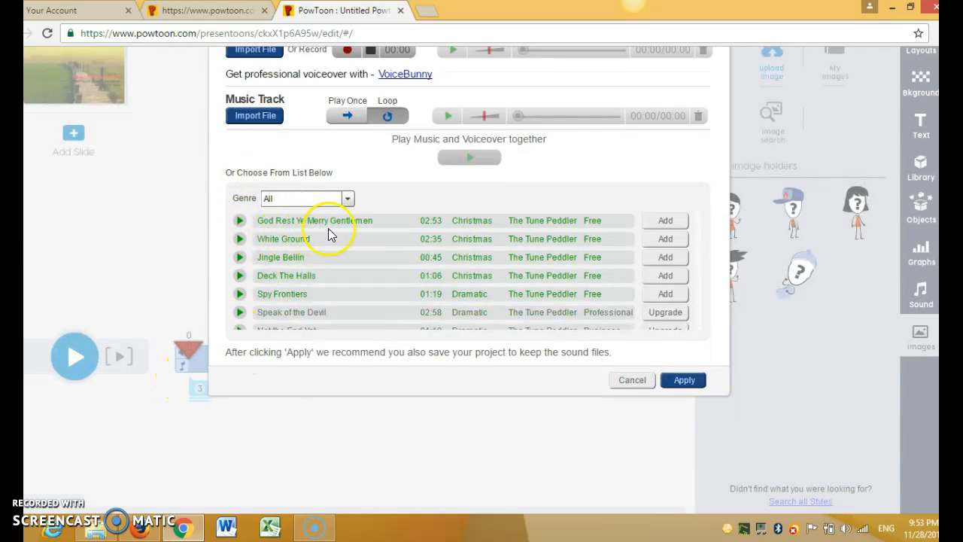
pyautogui.moveTo(250, 258)
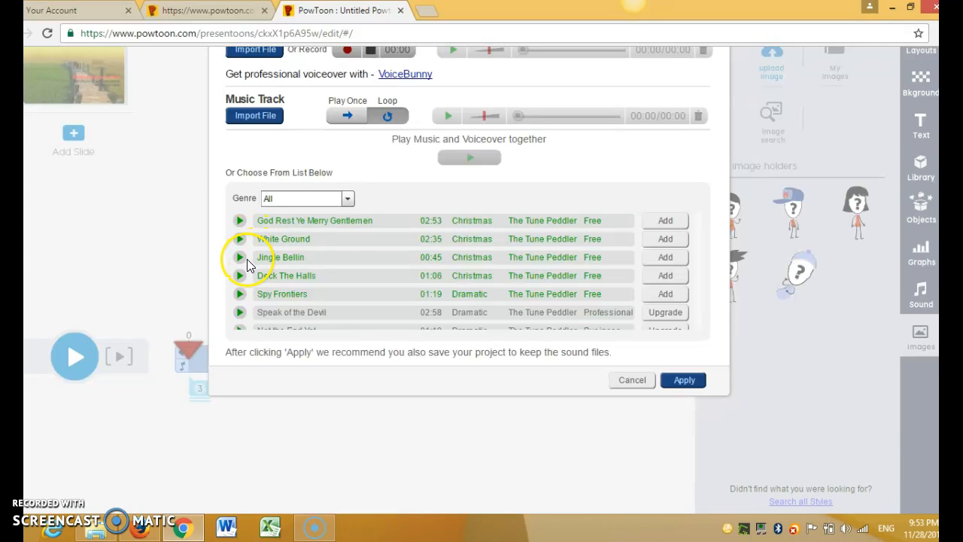
pyautogui.click(348, 199)
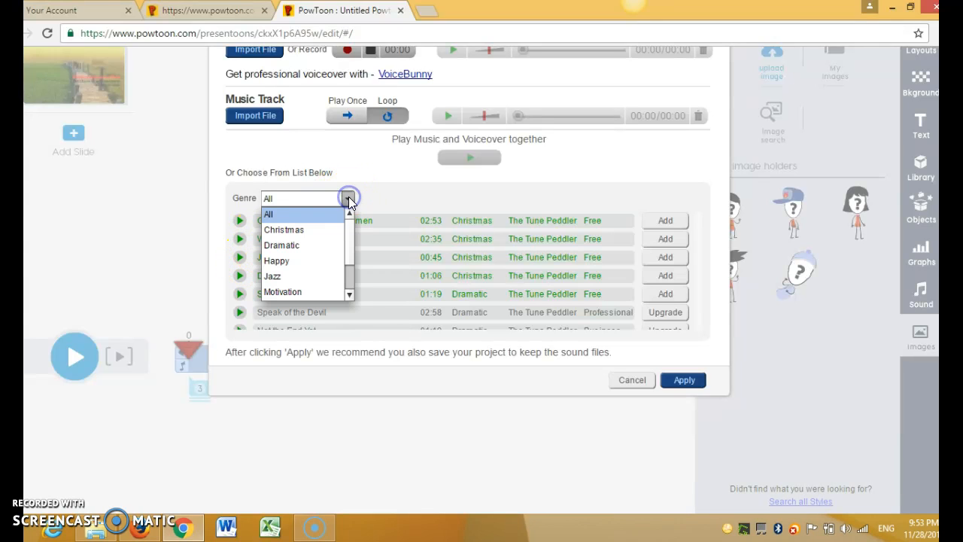
pyautogui.moveTo(323, 229)
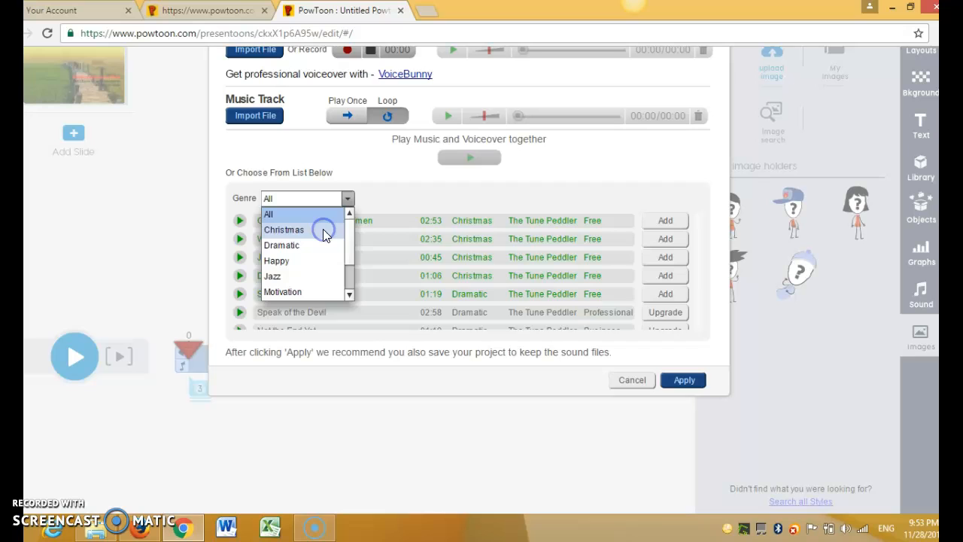
pyautogui.click(283, 229)
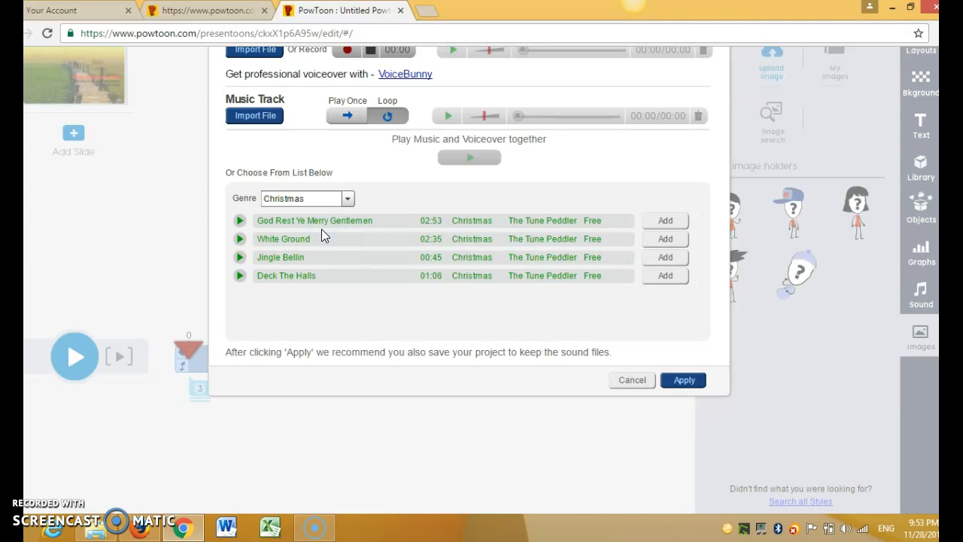
pyautogui.moveTo(376, 255)
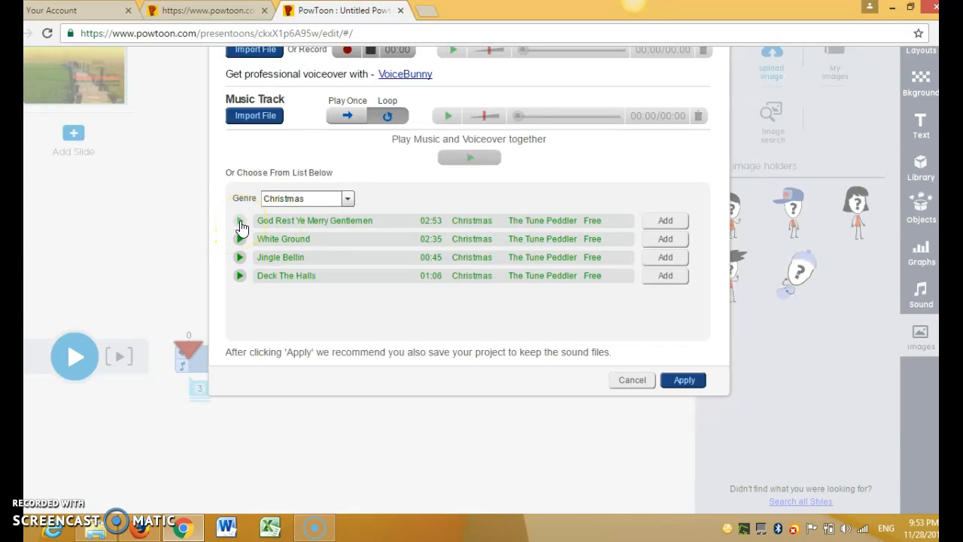
# Preview God Rest Ye Merry Gentlemen and apply it as the music track, confirming the overwrite.
pyautogui.click(239, 220)
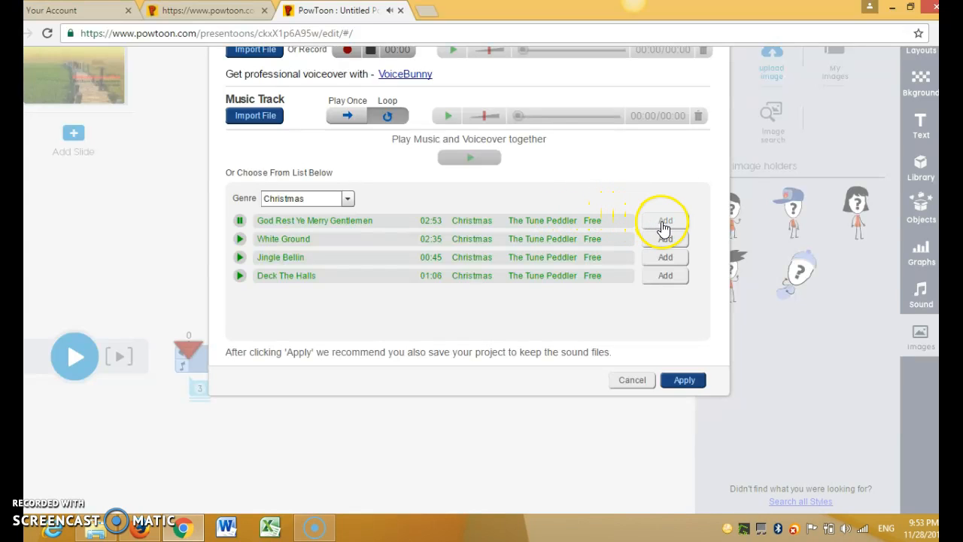
pyautogui.click(666, 220)
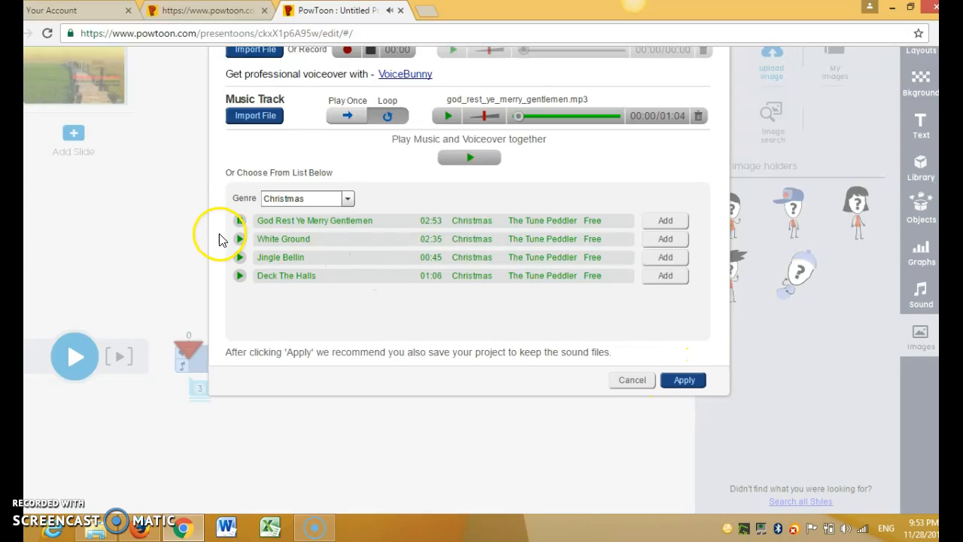
pyautogui.moveTo(666, 220)
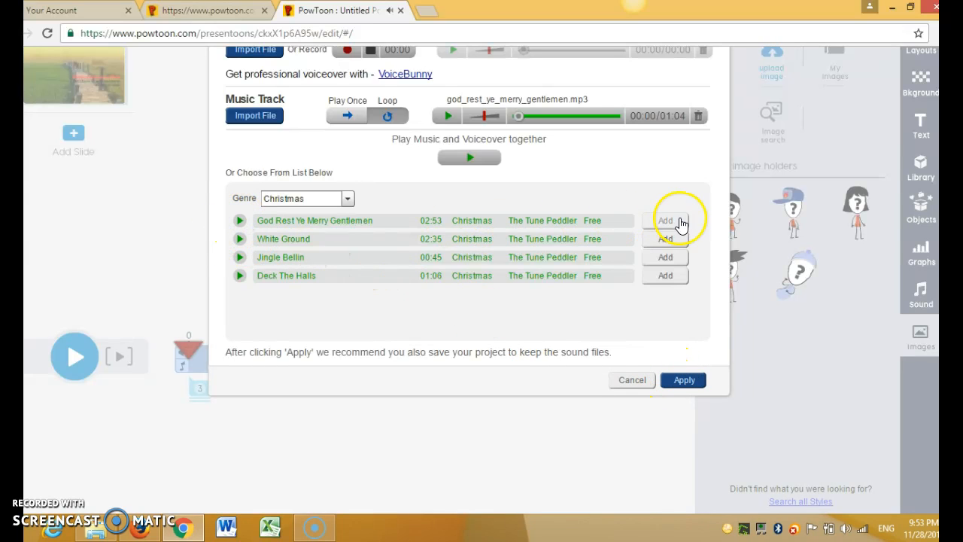
pyautogui.click(665, 219)
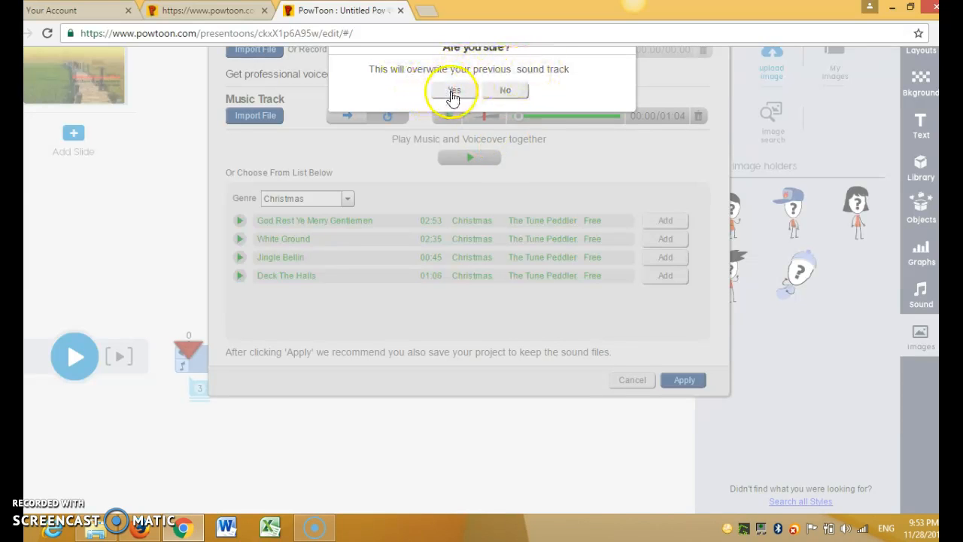
pyautogui.click(455, 90)
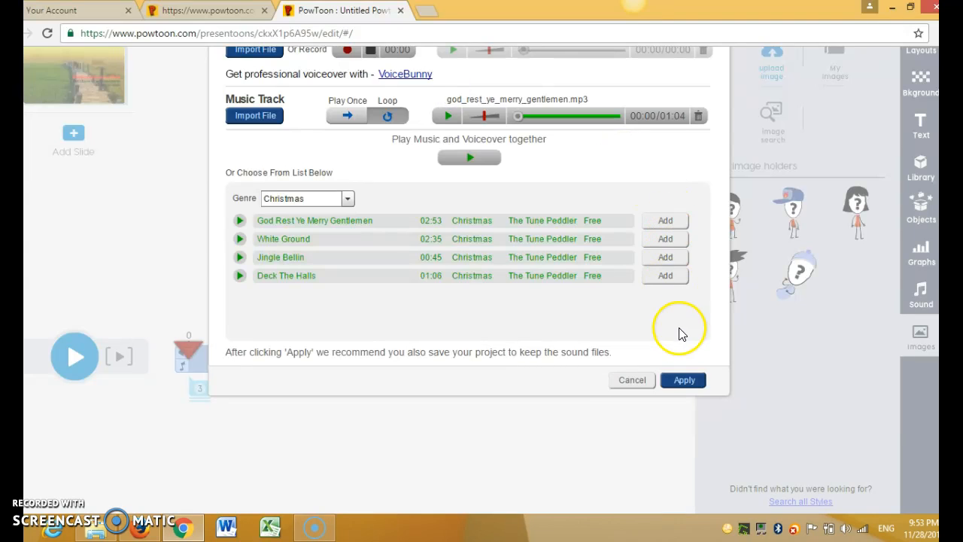
pyautogui.click(666, 220)
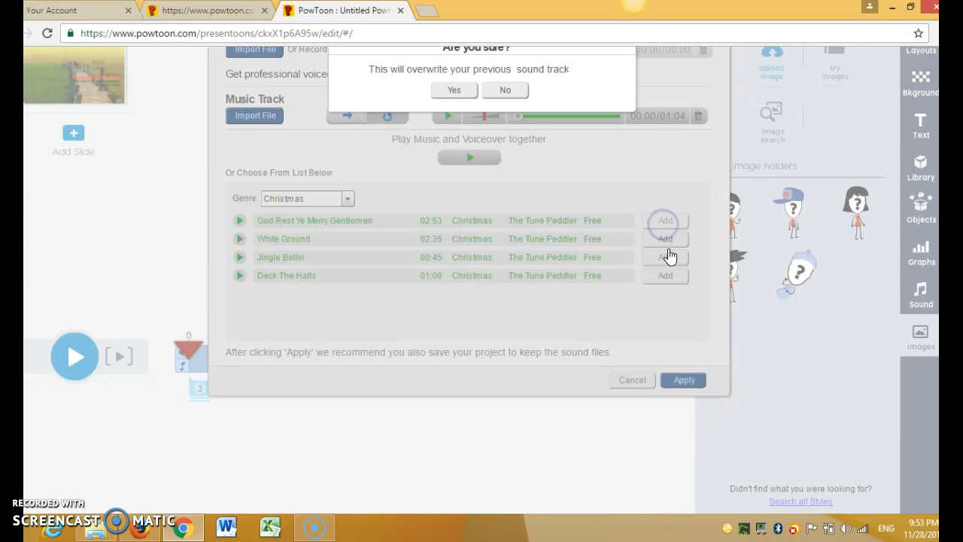
pyautogui.click(453, 90)
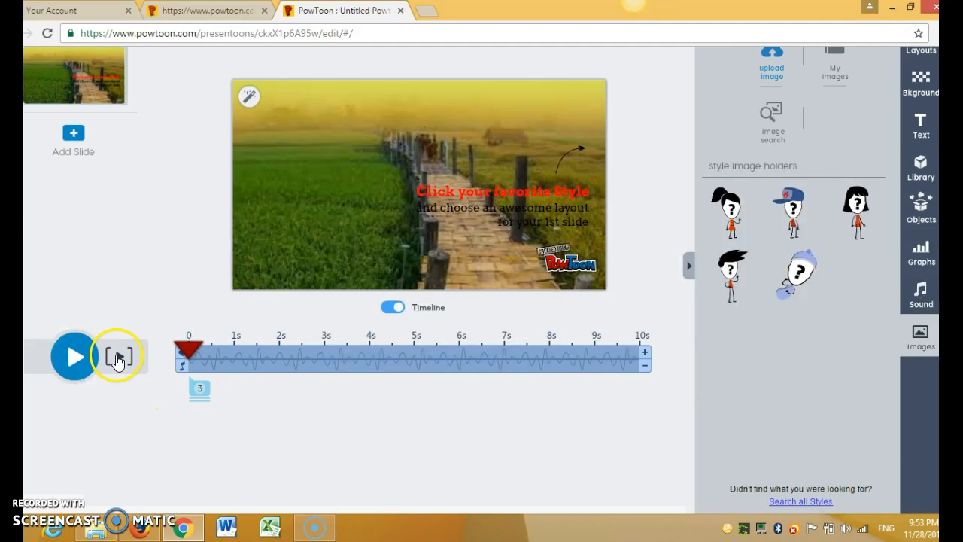
# Add a new slide showing only the bridge photo, with the Layouts panel listed.
pyautogui.click(72, 355)
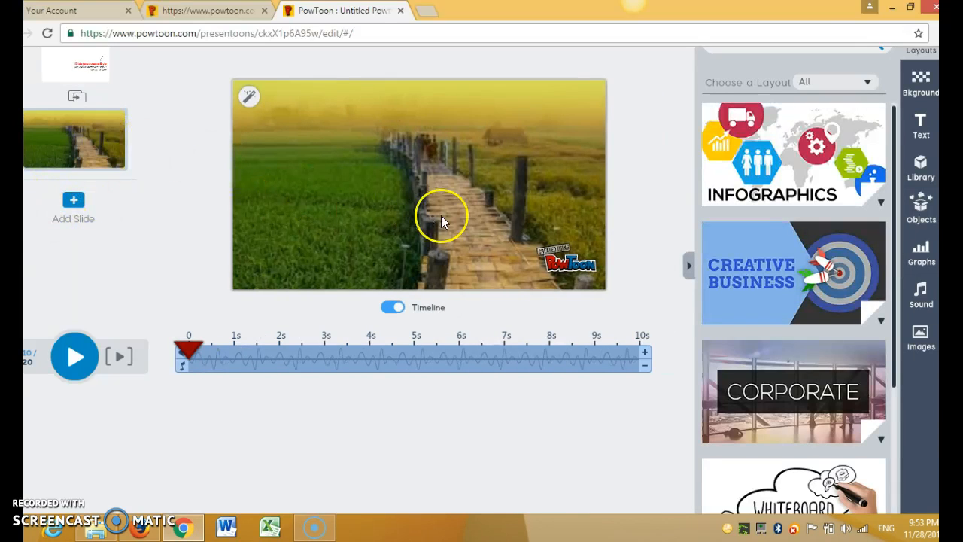
pyautogui.moveTo(921, 333)
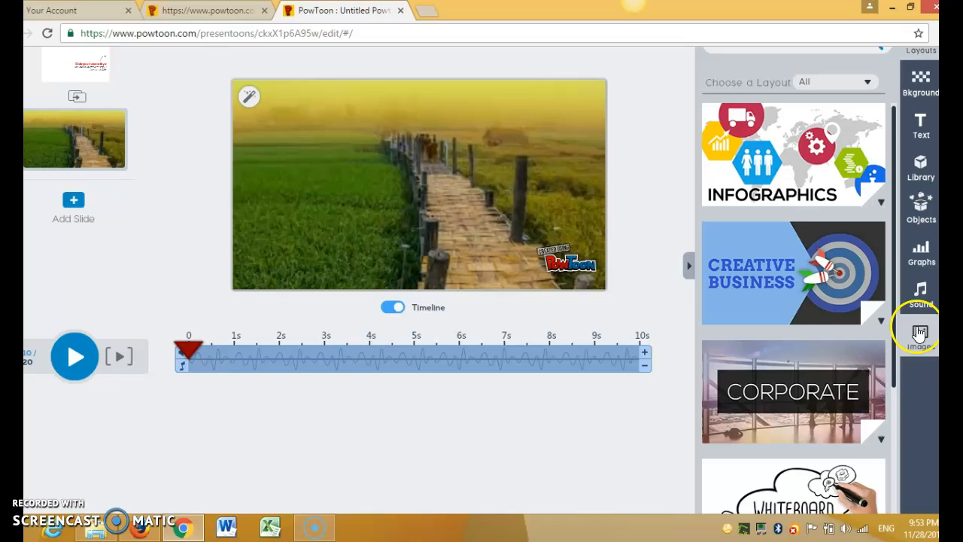
# Preview the mountain village photo images_(2).jpg from My Images.
pyautogui.click(922, 333)
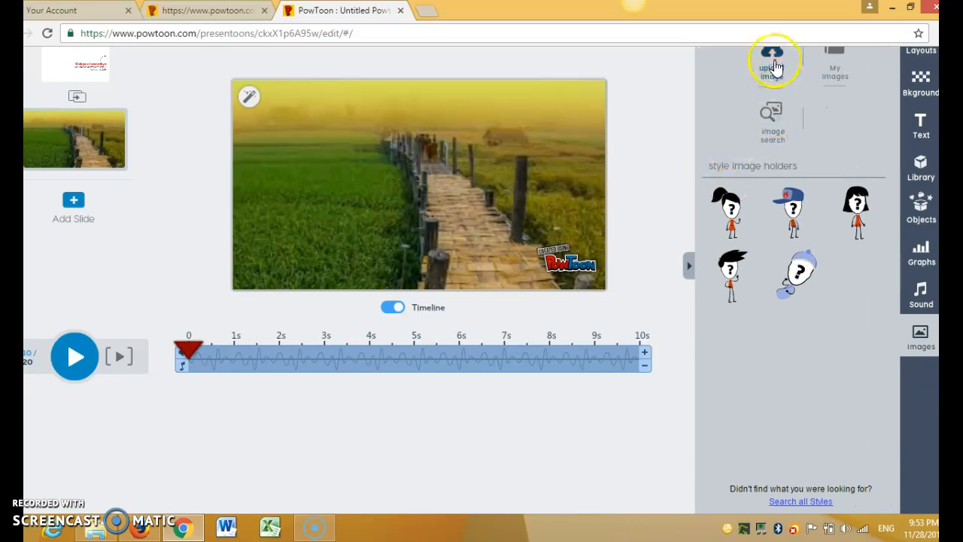
pyautogui.click(773, 61)
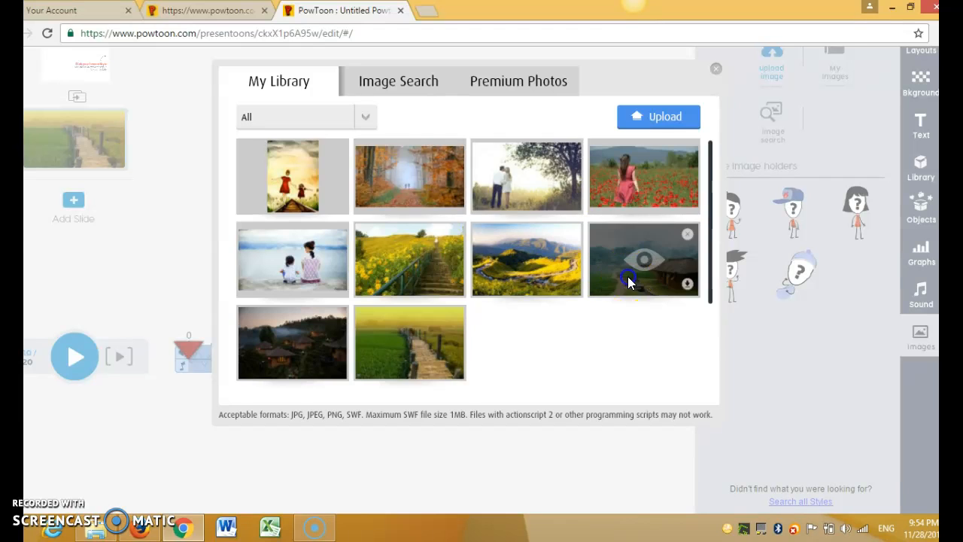
pyautogui.click(644, 258)
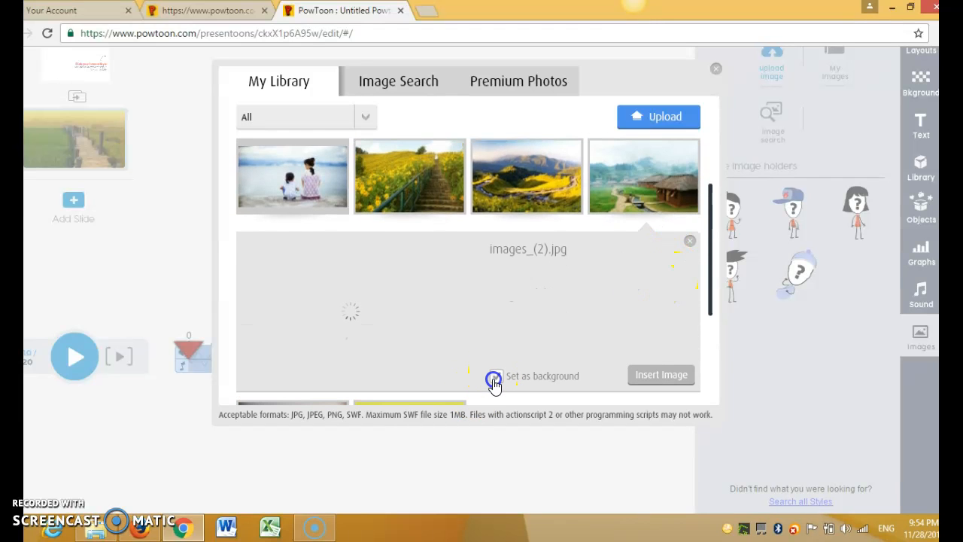